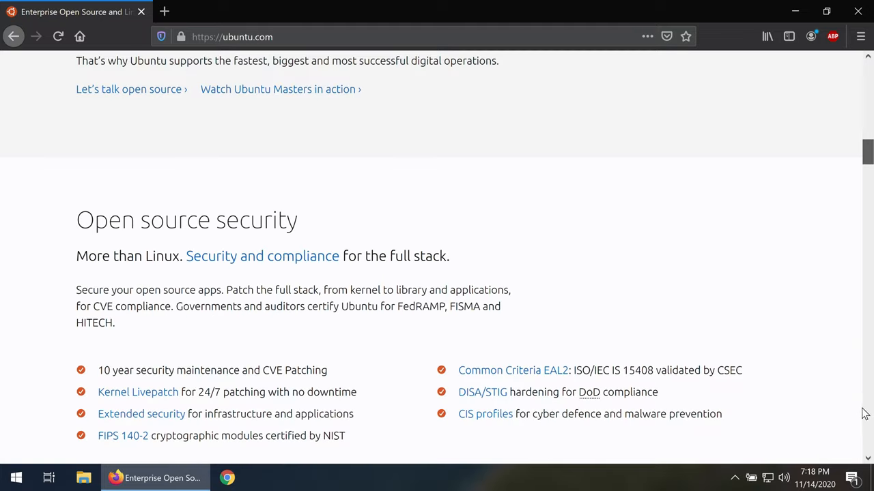
Scroll the Ubuntu home page down past the security section to its footer links
{"action": "scroll", "scroll_direction": "down", "scroll_amount": 3}
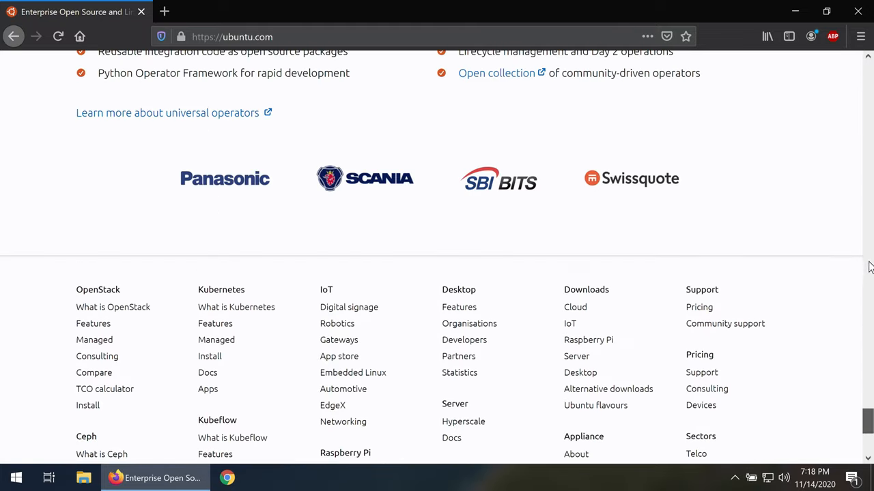
{"action": "scroll", "scroll_direction": "up", "scroll_amount": 3}
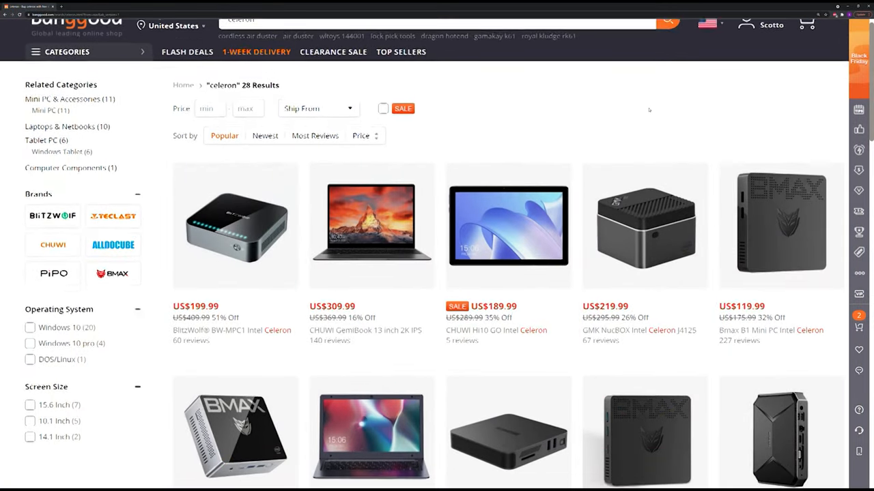
Scroll through the Banggood 'celeron' results grid of mini PCs, laptops and tablets
{"action": "scroll", "scroll_direction": "down", "scroll_amount": 3}
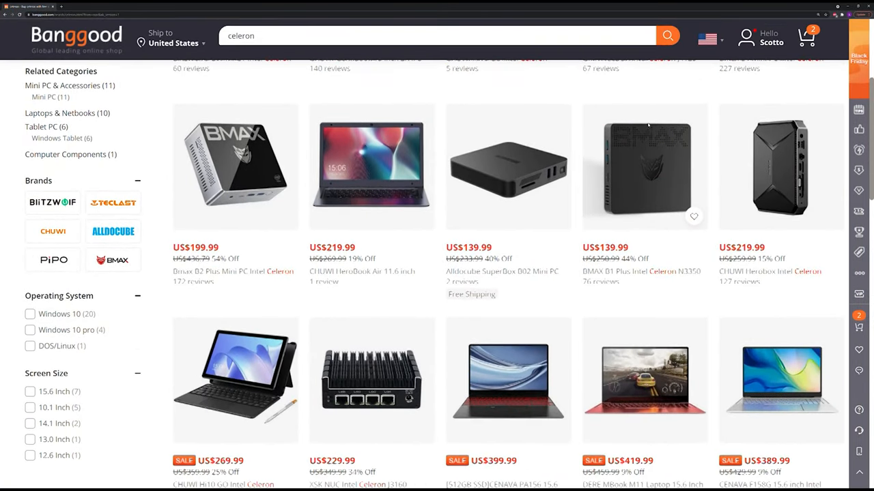
{"action": "scroll", "scroll_direction": "down", "scroll_amount": 3}
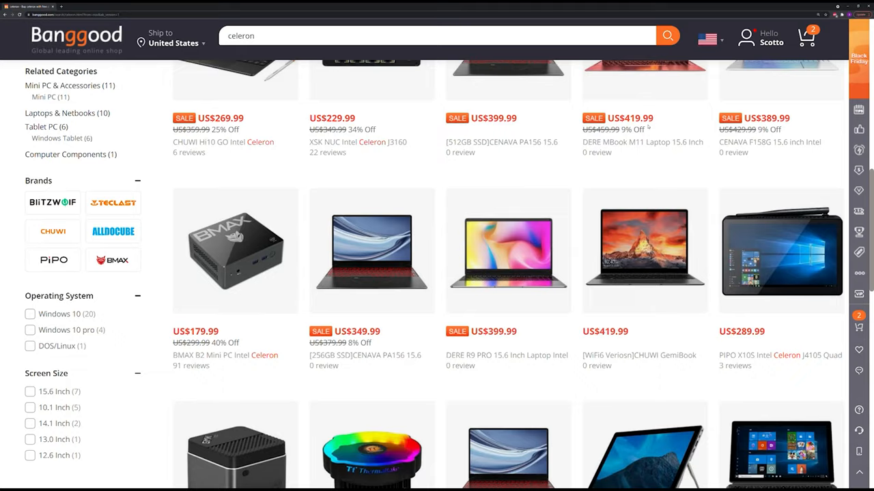
{"action": "scroll", "scroll_direction": "down", "scroll_amount": 3}
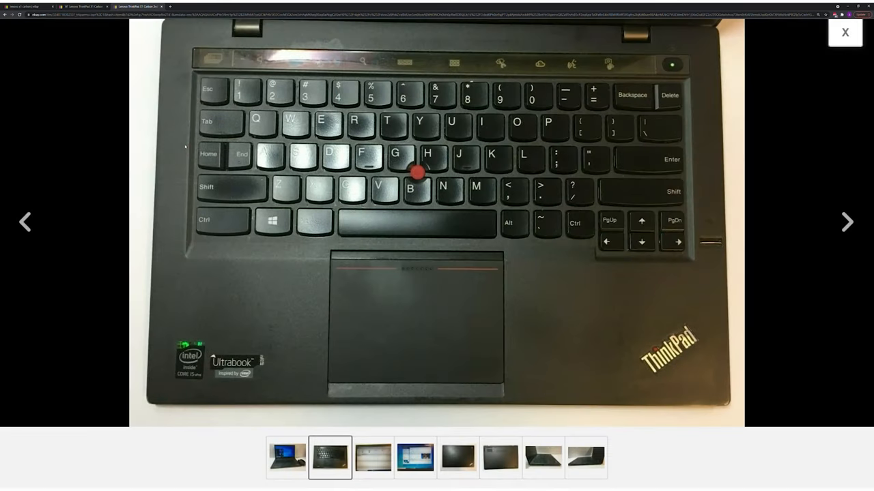
{"action": "mouse_move", "coordinate": [370, 458]}
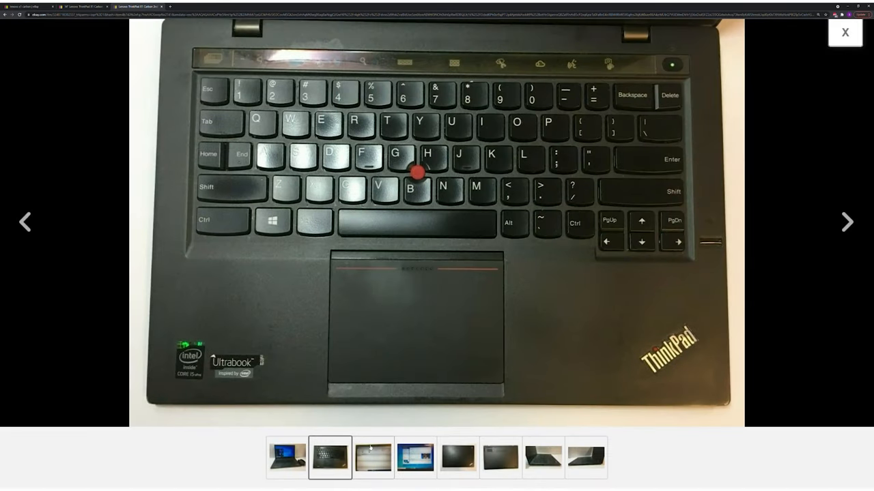
View the ThinkPad X1 Carbon listing's screen photo, then its underside photo
{"action": "left_click", "coordinate": [372, 457]}
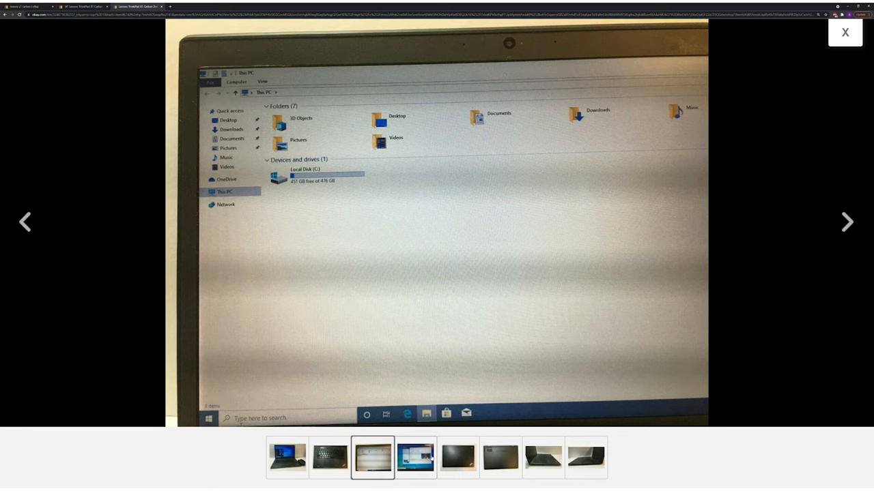
{"action": "left_click", "coordinate": [500, 457]}
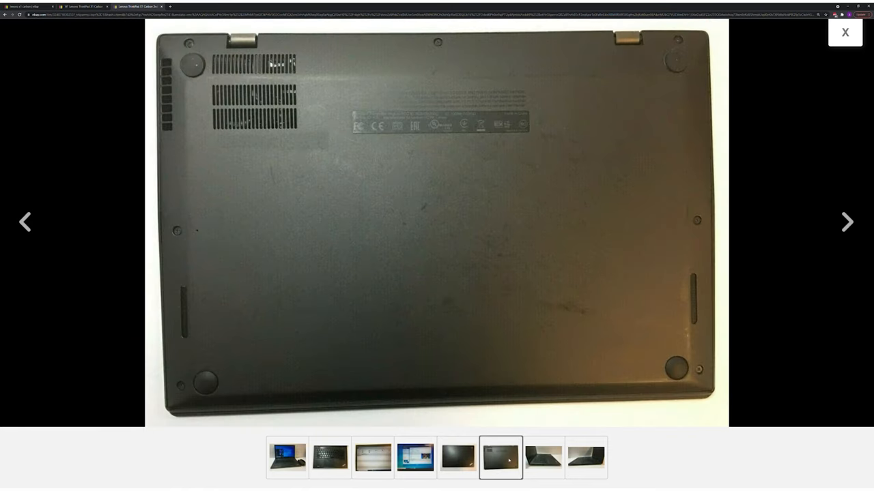